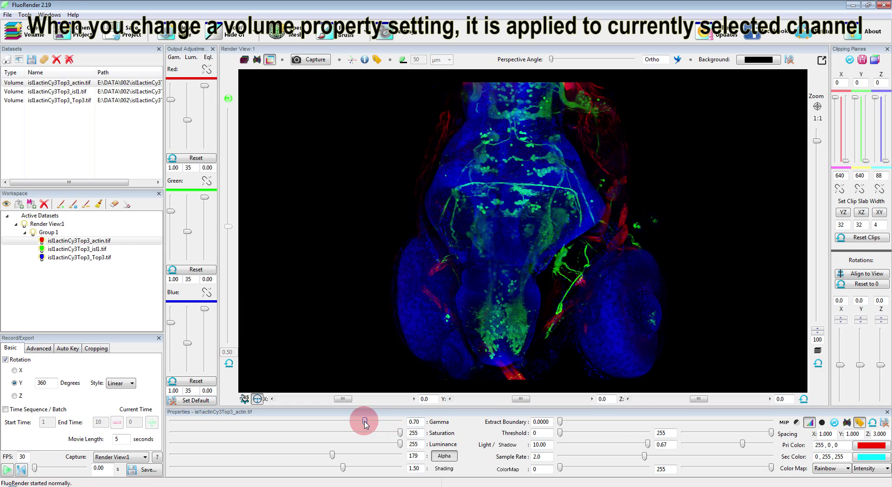
Set the actin channel's gamma to 0.62 and return its boundary extraction to 0
{"action": "left_click_drag", "start_coordinate": [365, 426], "coordinate": [330, 425]}
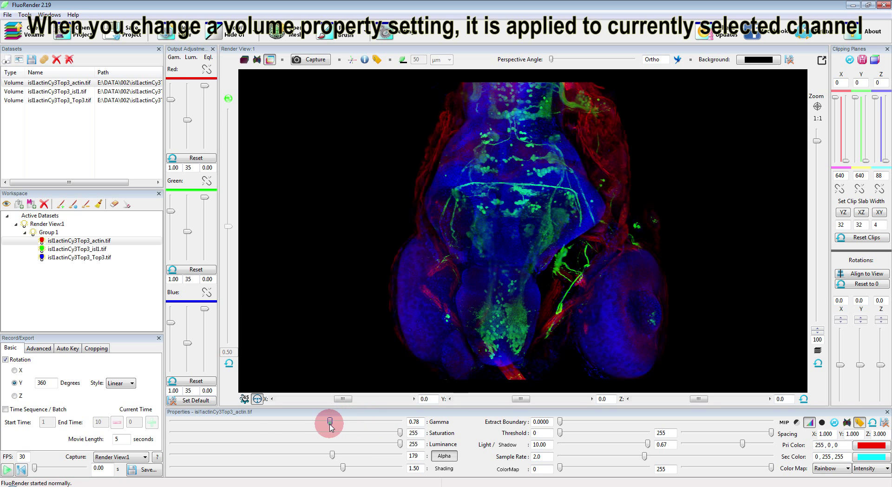
{"action": "left_click_drag", "start_coordinate": [329, 424], "coordinate": [312, 424]}
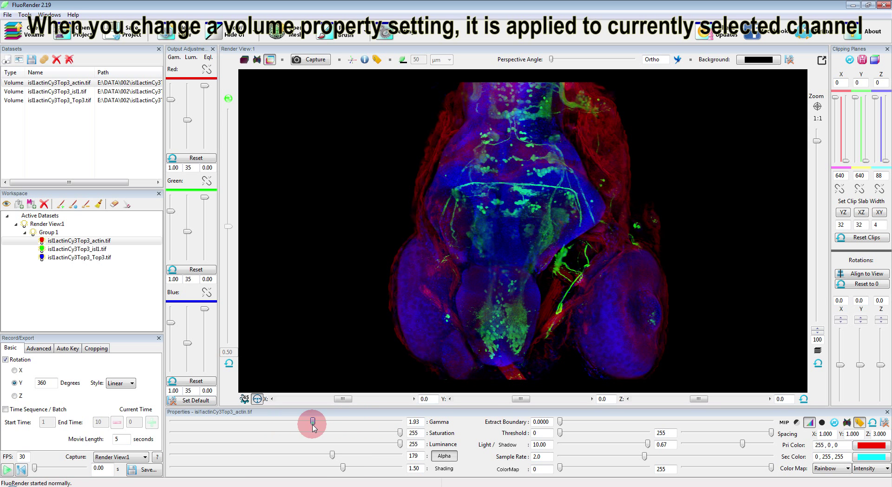
{"action": "left_click_drag", "start_coordinate": [313, 424], "coordinate": [370, 423]}
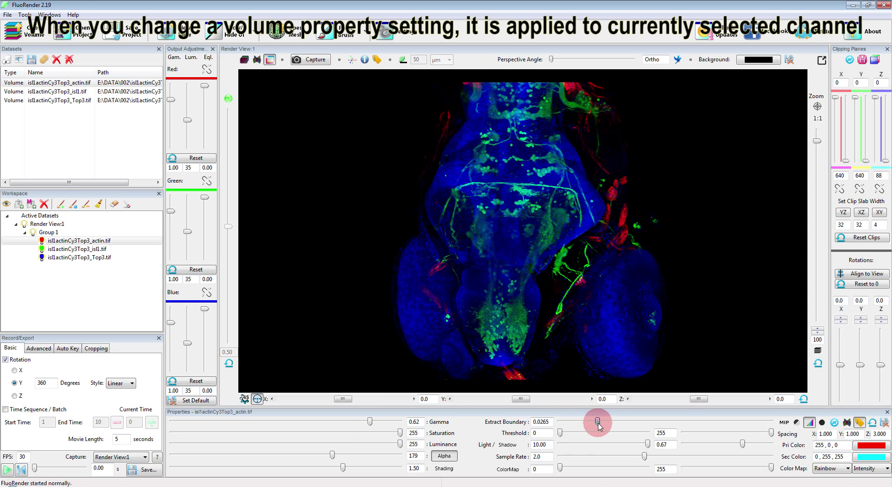
{"action": "left_click_drag", "start_coordinate": [597, 424], "coordinate": [559, 424]}
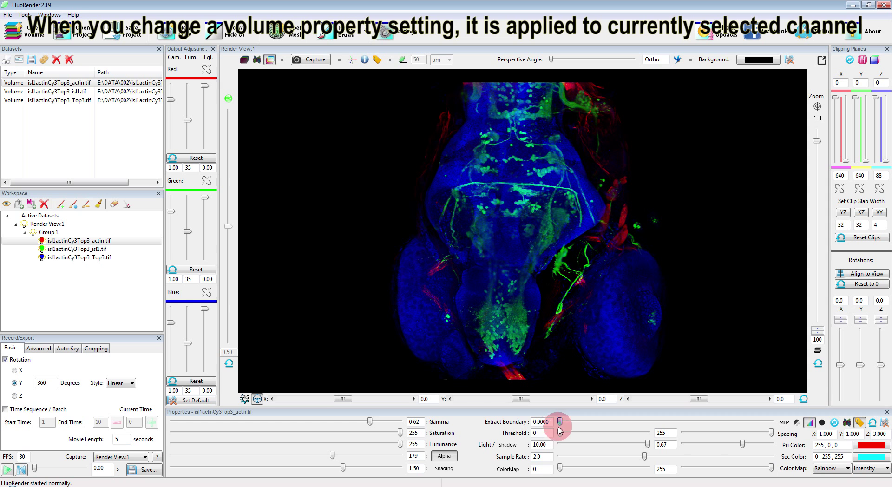
{"action": "left_click", "coordinate": [79, 257]}
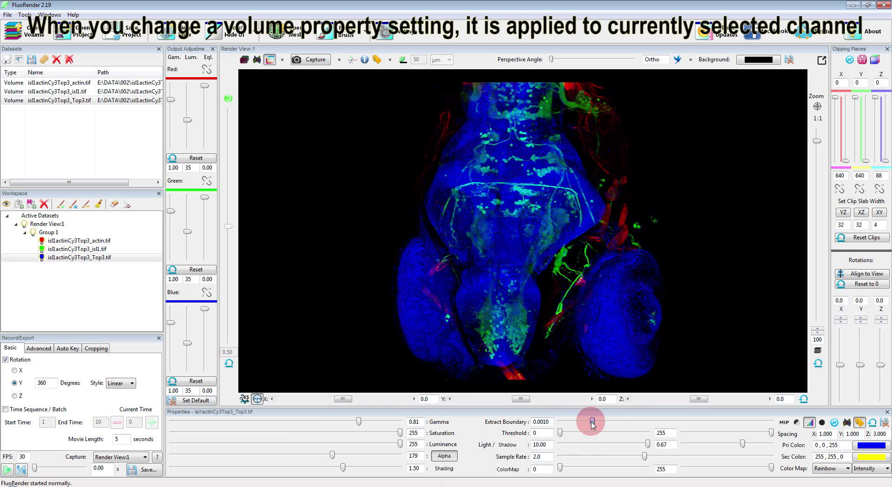
Raise Top3's boundary extraction to about 0.068, then return it to 0
{"action": "left_click_drag", "start_coordinate": [592, 422], "coordinate": [589, 423]}
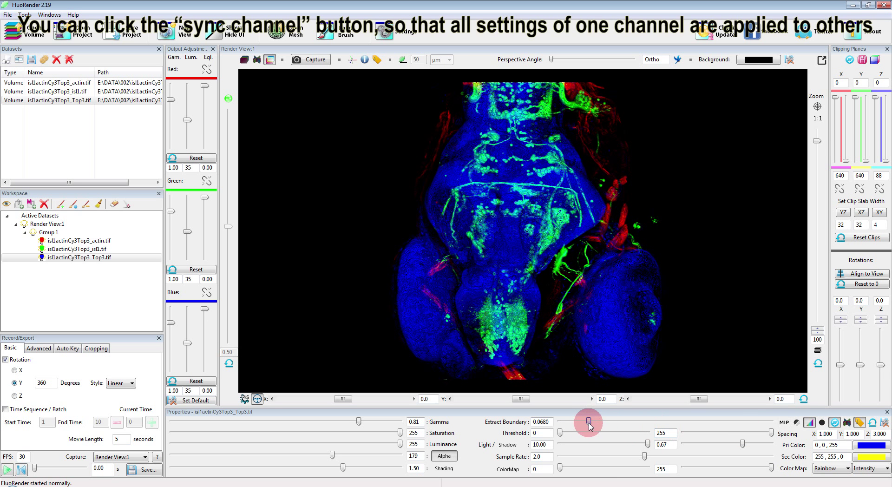
{"action": "left_click_drag", "start_coordinate": [589, 422], "coordinate": [608, 422]}
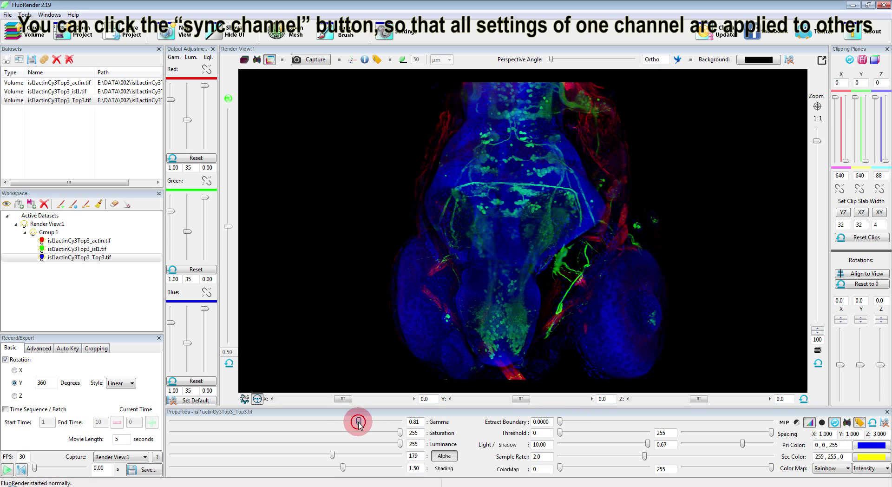
Nudge the Top3 channel's gamma up toward 0.86 and back down to about 0.63
{"action": "left_click_drag", "start_coordinate": [359, 422], "coordinate": [351, 423]}
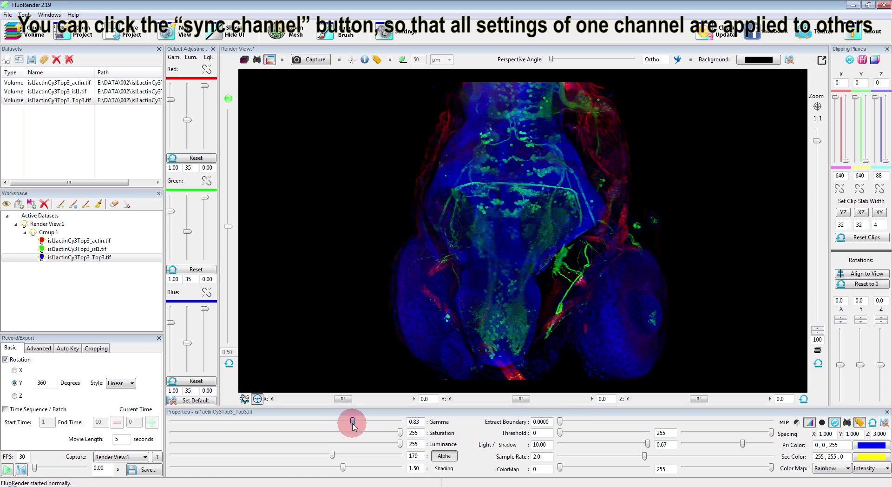
{"action": "left_click_drag", "start_coordinate": [351, 421], "coordinate": [354, 422]}
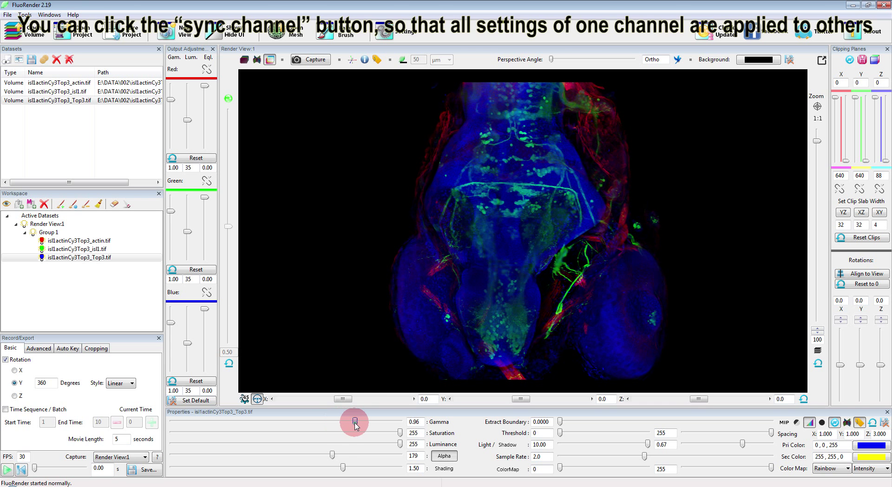
{"action": "left_click_drag", "start_coordinate": [354, 422], "coordinate": [368, 423]}
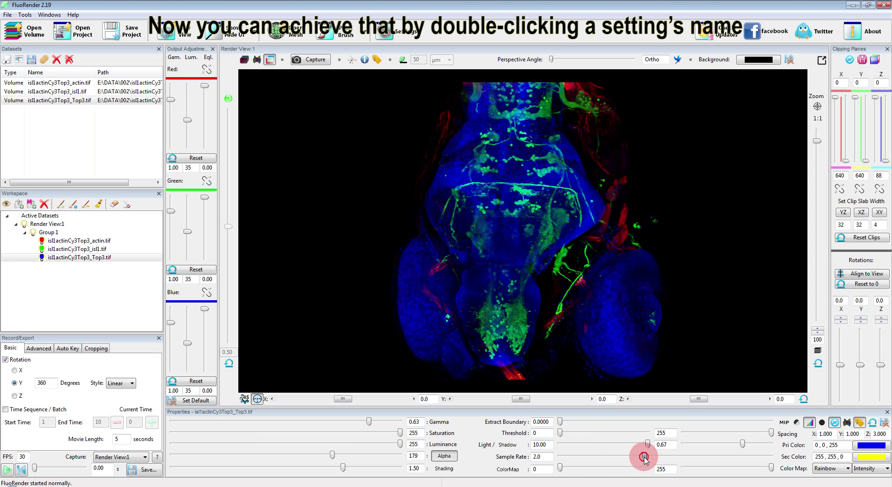
Render Top3 at sample rate 0.2 with gamma 0.93 and boundary extraction 0.0220
{"action": "left_click_drag", "start_coordinate": [643, 458], "coordinate": [569, 458]}
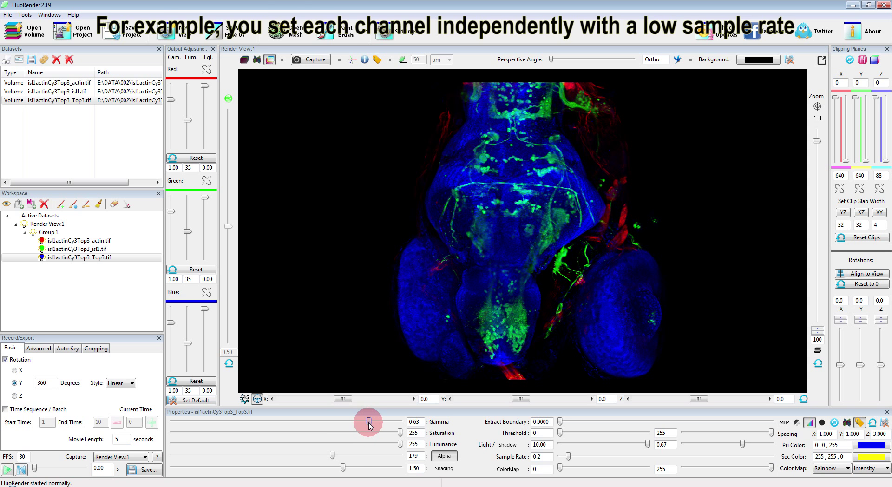
{"action": "left_click_drag", "start_coordinate": [368, 422], "coordinate": [351, 422]}
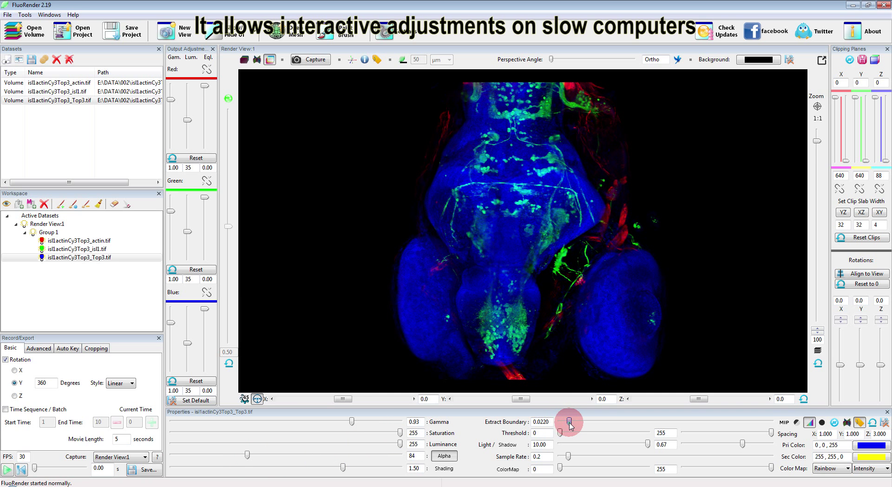
{"action": "left_click_drag", "start_coordinate": [569, 424], "coordinate": [566, 421]}
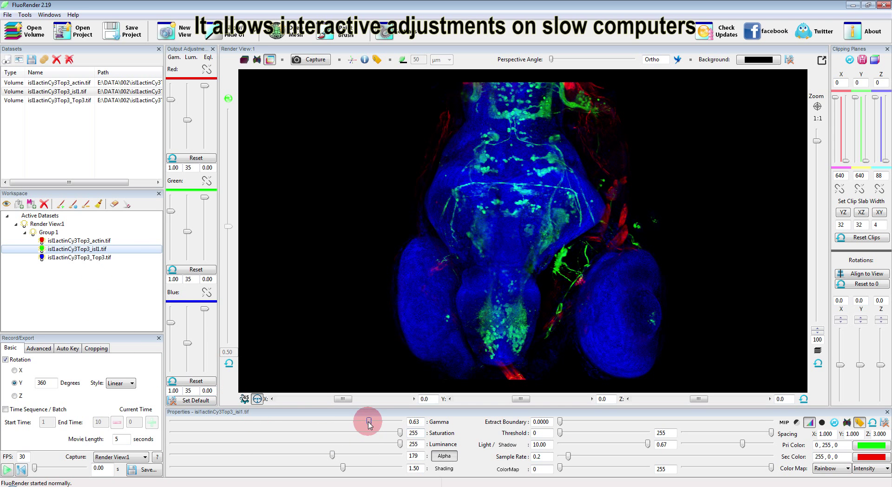
Raise the isl1 channel's gamma from 0.63 to about 0.74
{"action": "left_click_drag", "start_coordinate": [369, 424], "coordinate": [360, 424]}
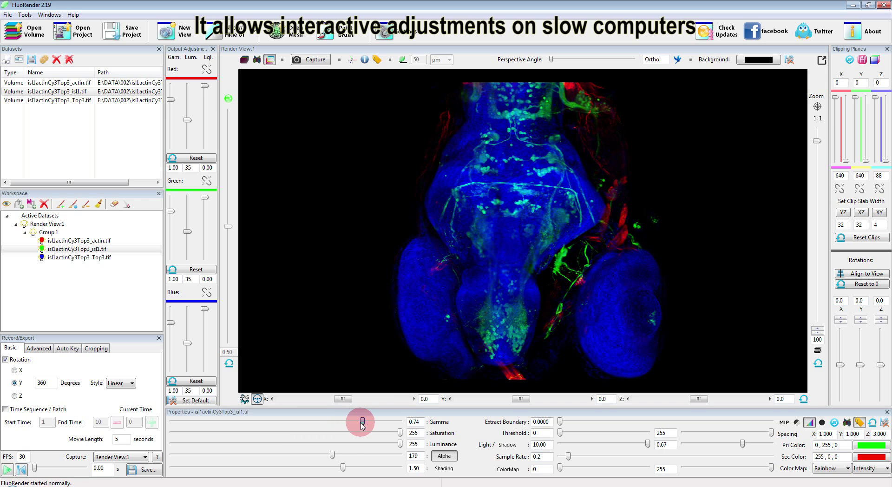
{"action": "left_click_drag", "start_coordinate": [361, 424], "coordinate": [372, 426]}
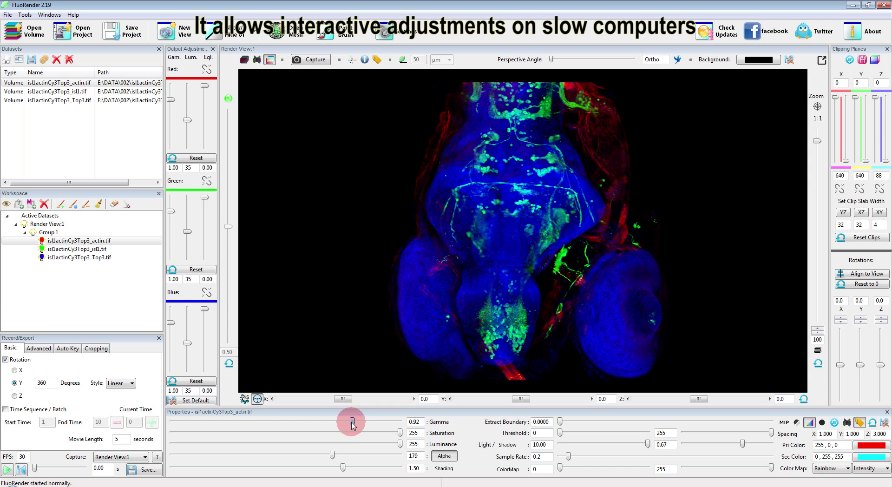
Lower actin's saturation to 229 and raise its low threshold to 28
{"action": "left_click_drag", "start_coordinate": [343, 435], "coordinate": [376, 435]}
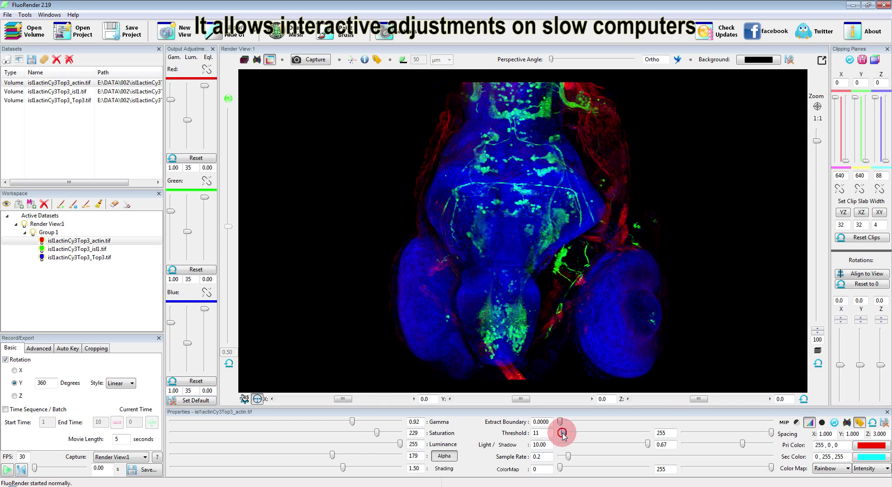
{"action": "left_click_drag", "start_coordinate": [561, 433], "coordinate": [570, 433]}
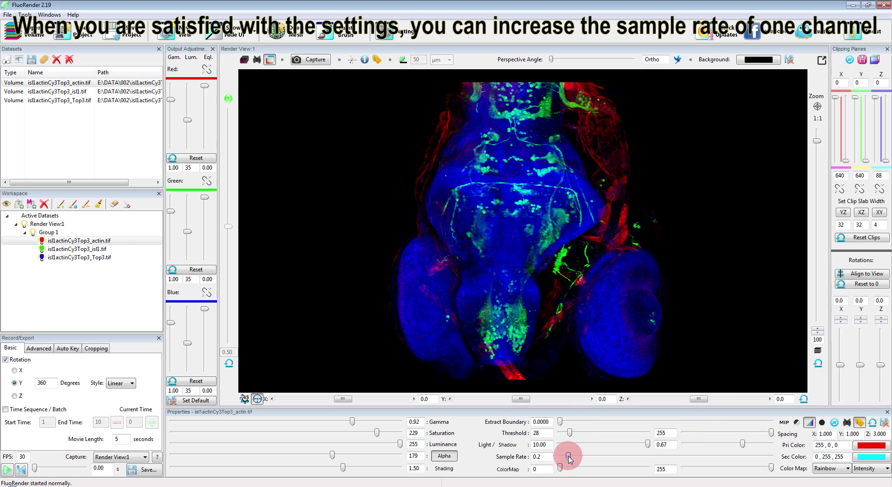
Raise the actin channel's sample rate from 0.2 up to 5.0
{"action": "left_click_drag", "start_coordinate": [568, 456], "coordinate": [732, 456]}
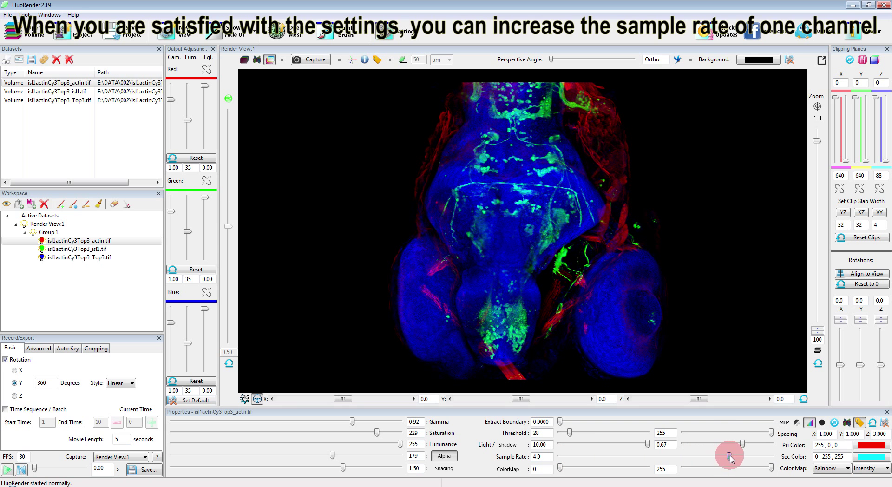
{"action": "left_click", "coordinate": [730, 454]}
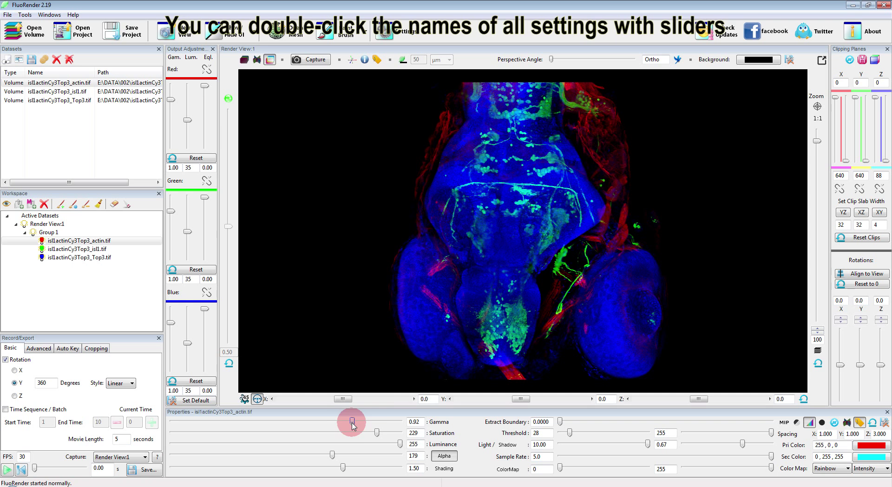
Give actin gamma 1.08, saturation down to 153 and alpha lowered to 23
{"action": "left_click_drag", "start_coordinate": [352, 422], "coordinate": [380, 422]}
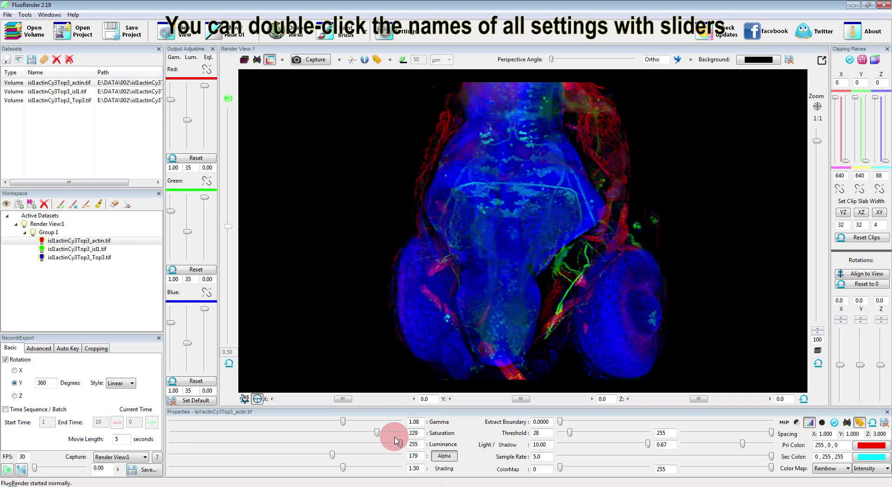
{"action": "left_click_drag", "start_coordinate": [397, 433], "coordinate": [337, 433]}
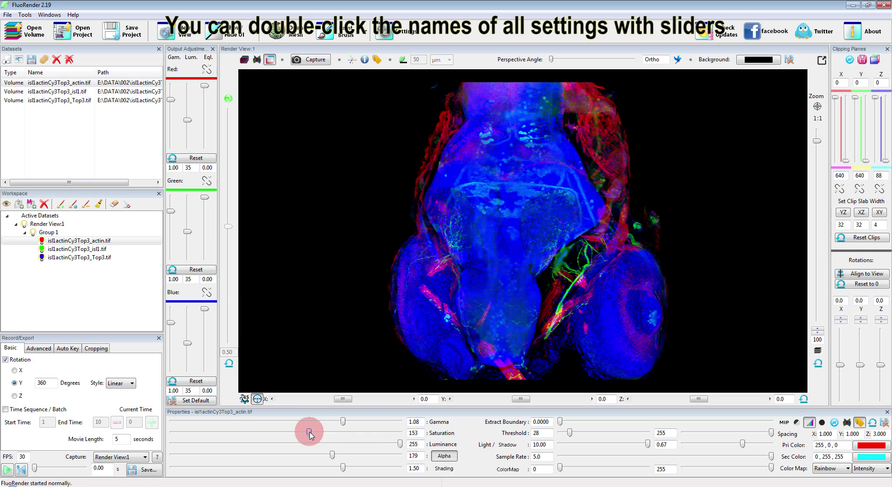
{"action": "left_click_drag", "start_coordinate": [309, 432], "coordinate": [344, 421]}
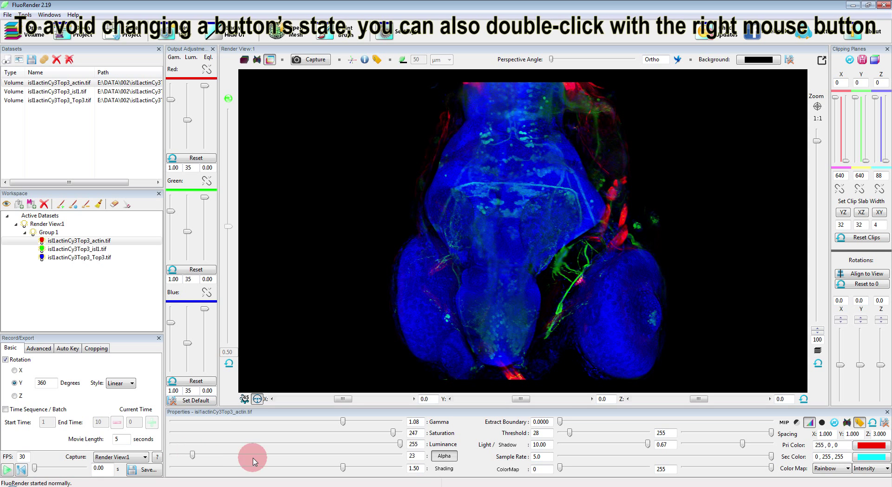
Sync the alpha setting of 23 across all three channels
{"action": "left_click", "coordinate": [444, 455]}
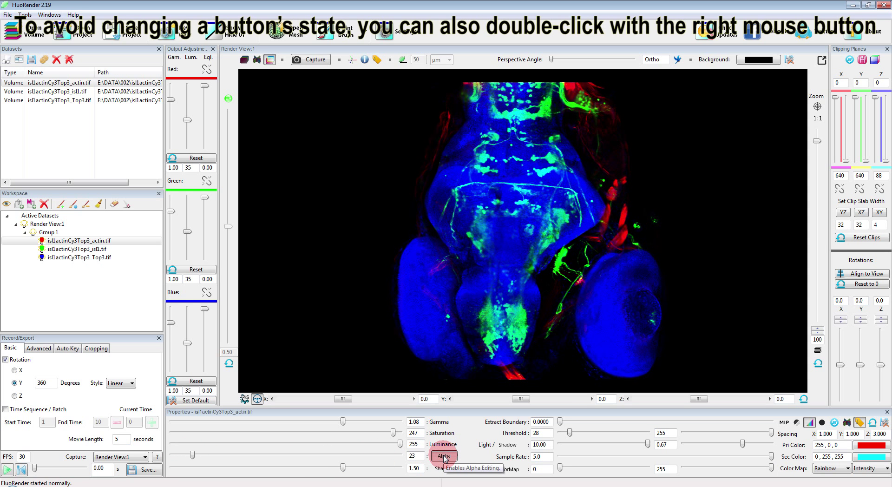